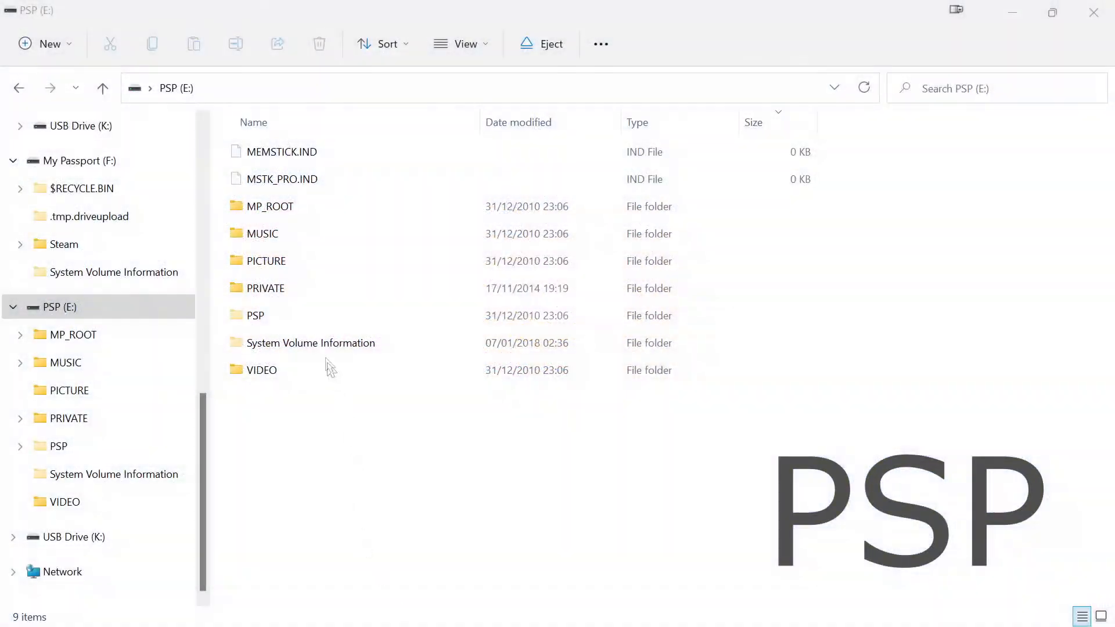
Open PSP\SAVEDATA\ULES01213 on the PSP (E:) memory stick to view its four save files.
left_click(253, 314)
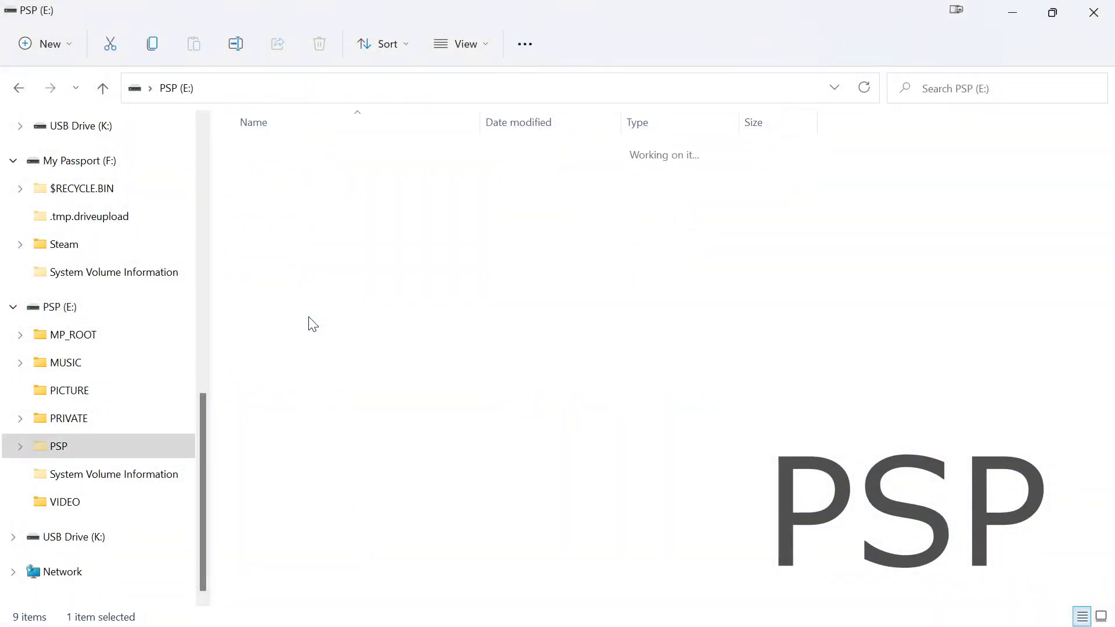
double_click(58, 446)
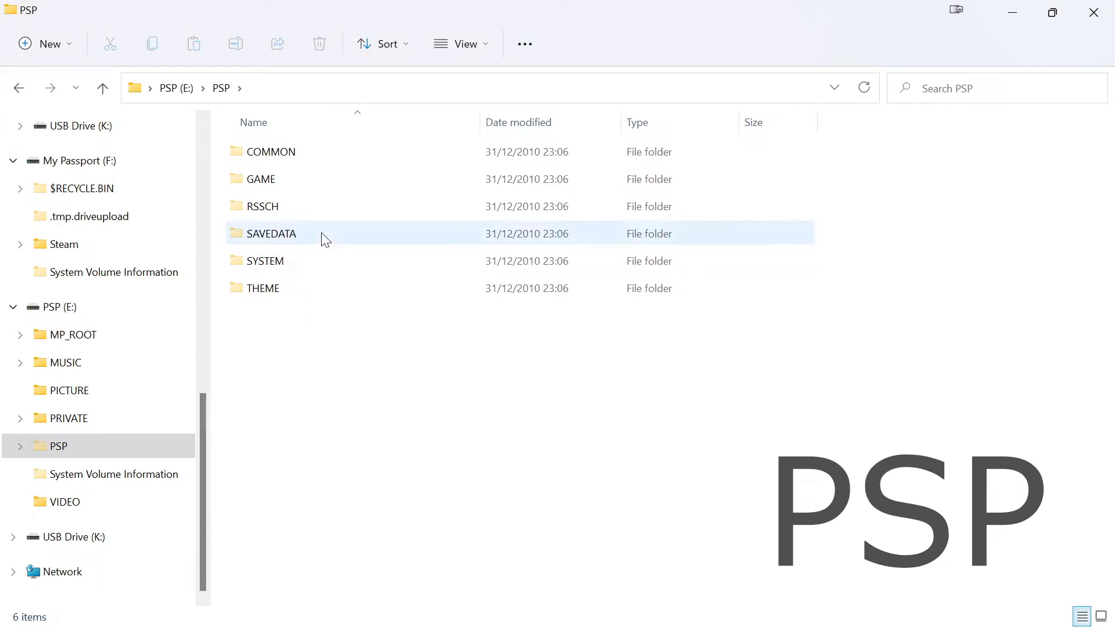
double_click(272, 233)
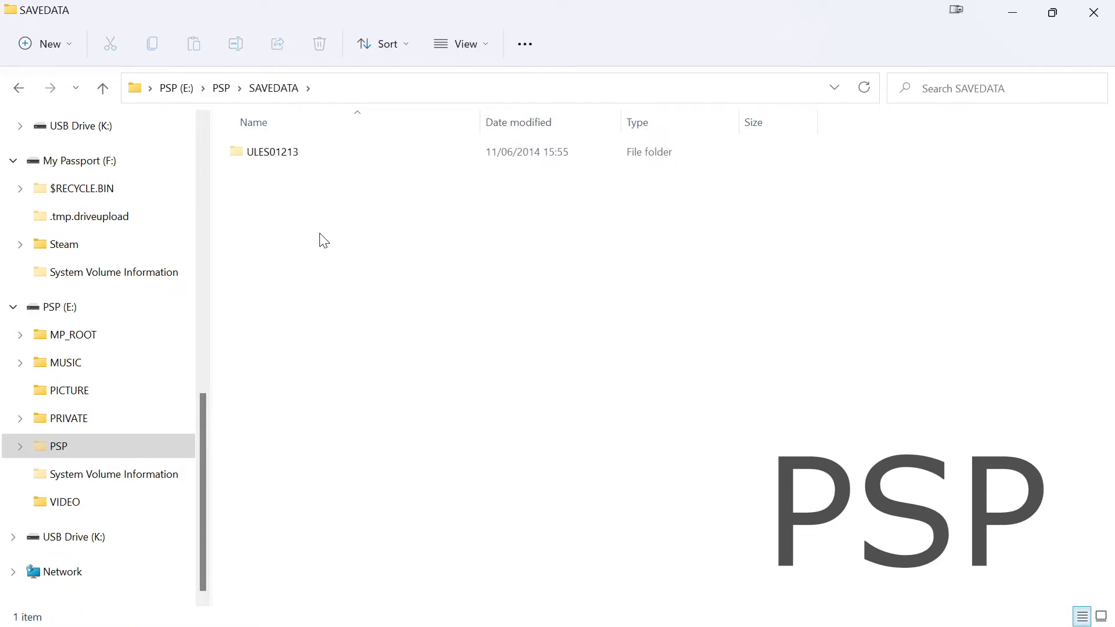
double_click(273, 152)
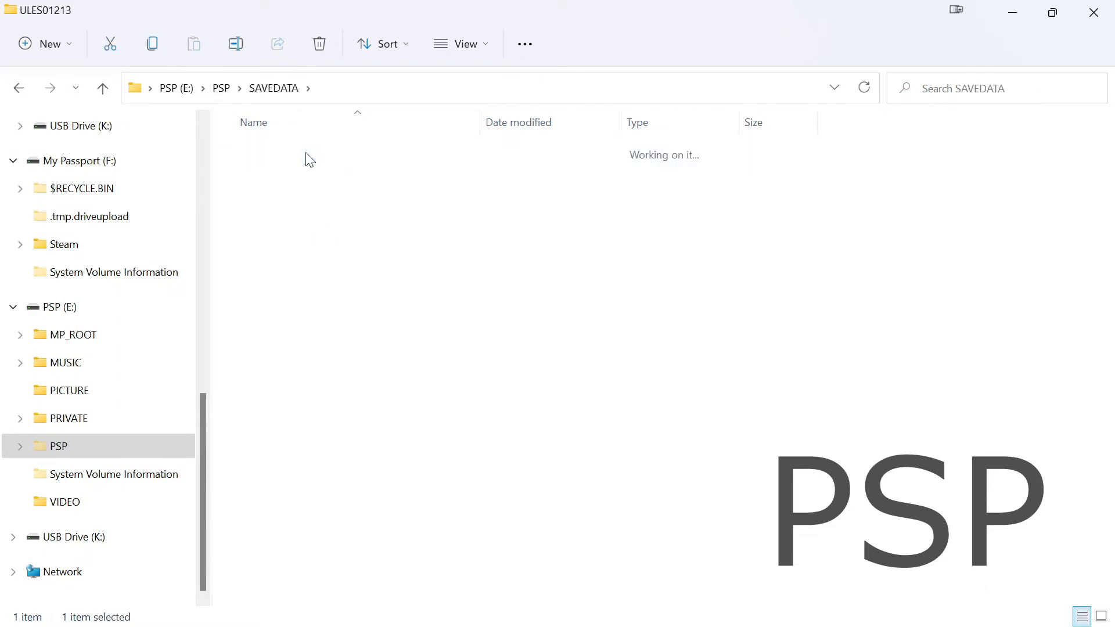
double_click(309, 156)
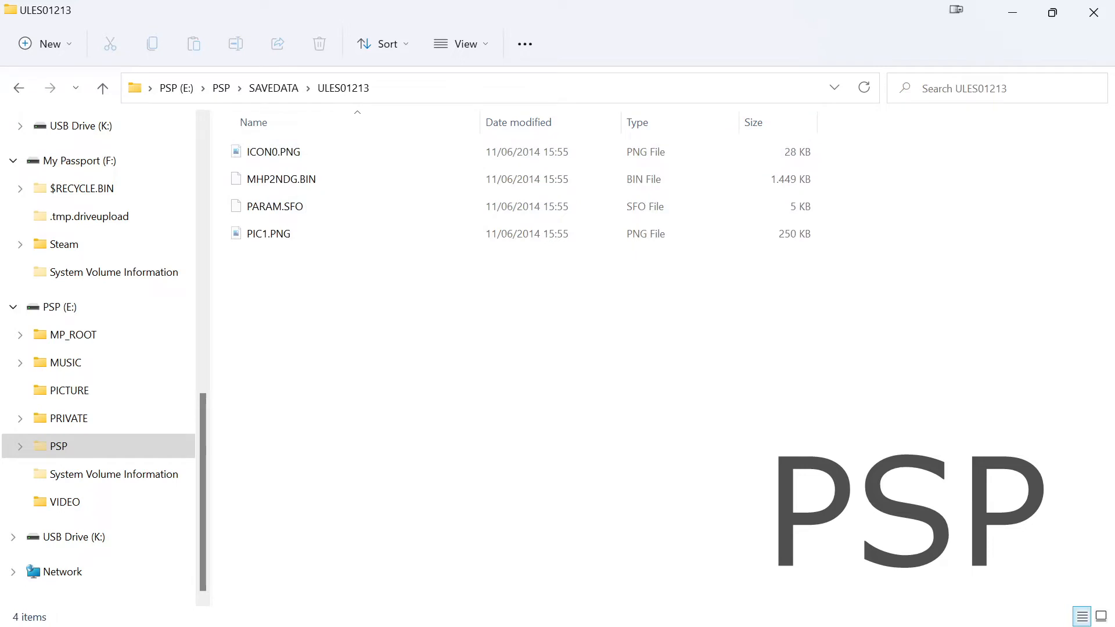
Browse USB Drive (K:) into pspemu\PSP and open the Vita's SAVEDATA folder.
left_click(80, 536)
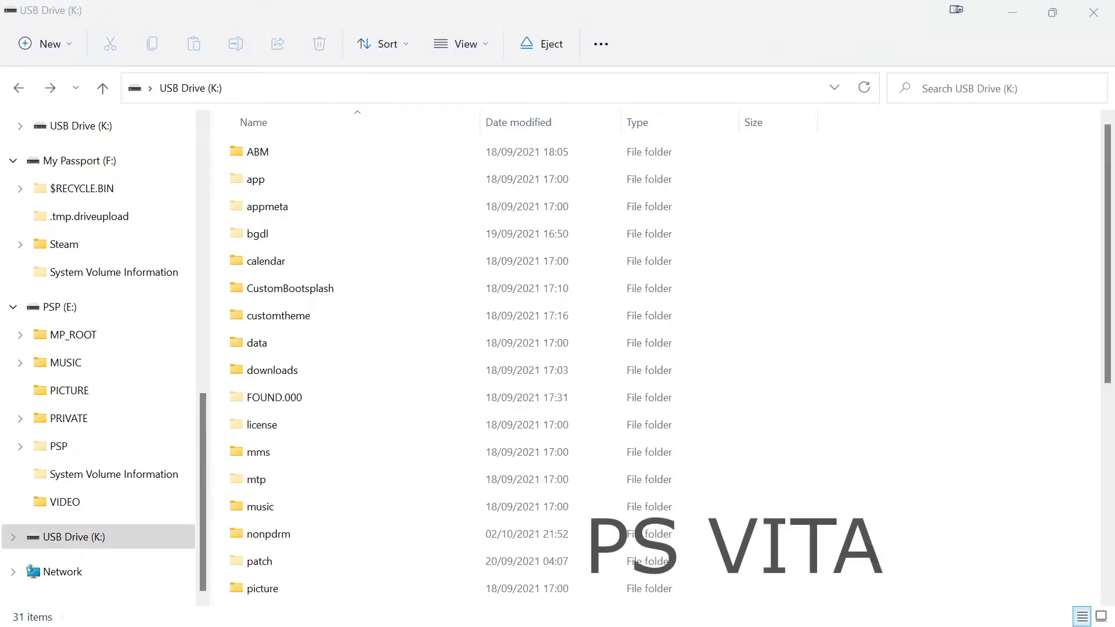
mouse_move(903, 434)
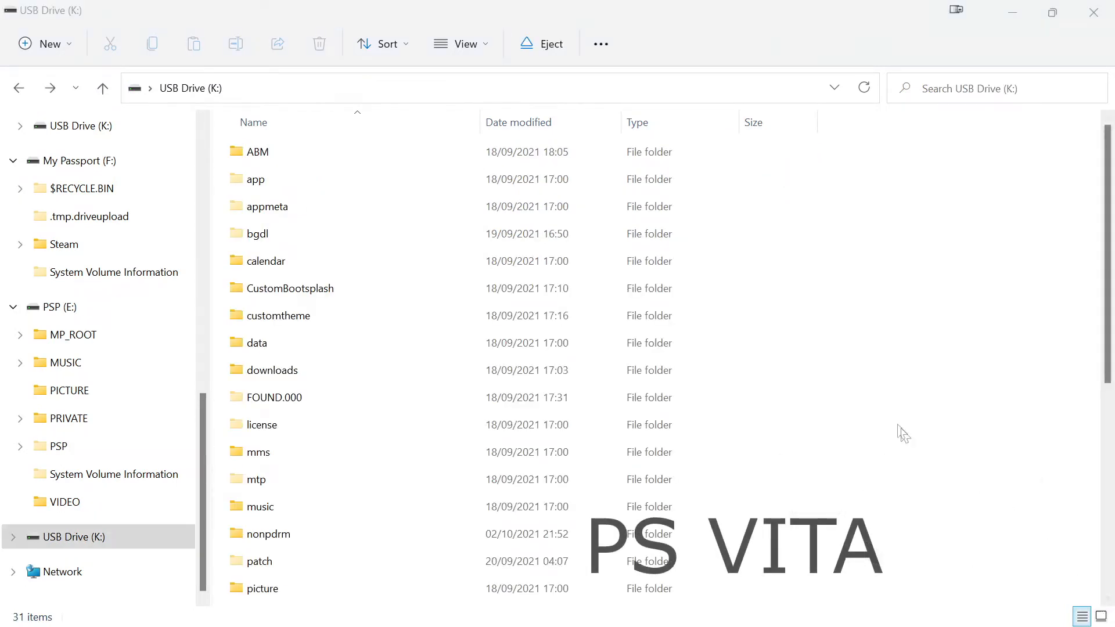
scroll("down", 3)
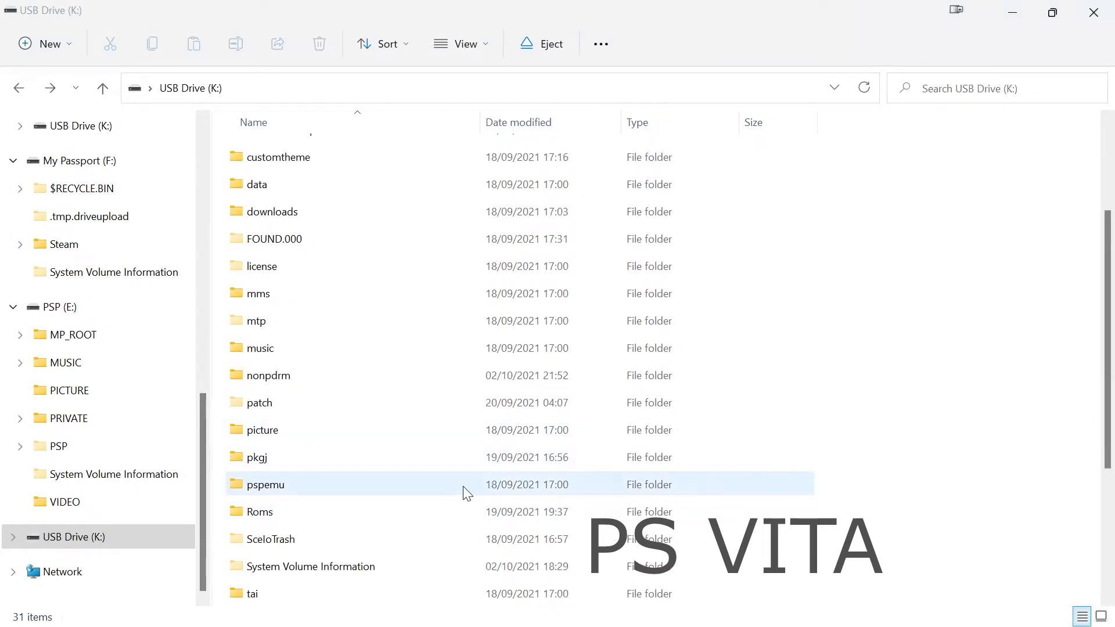
double_click(265, 484)
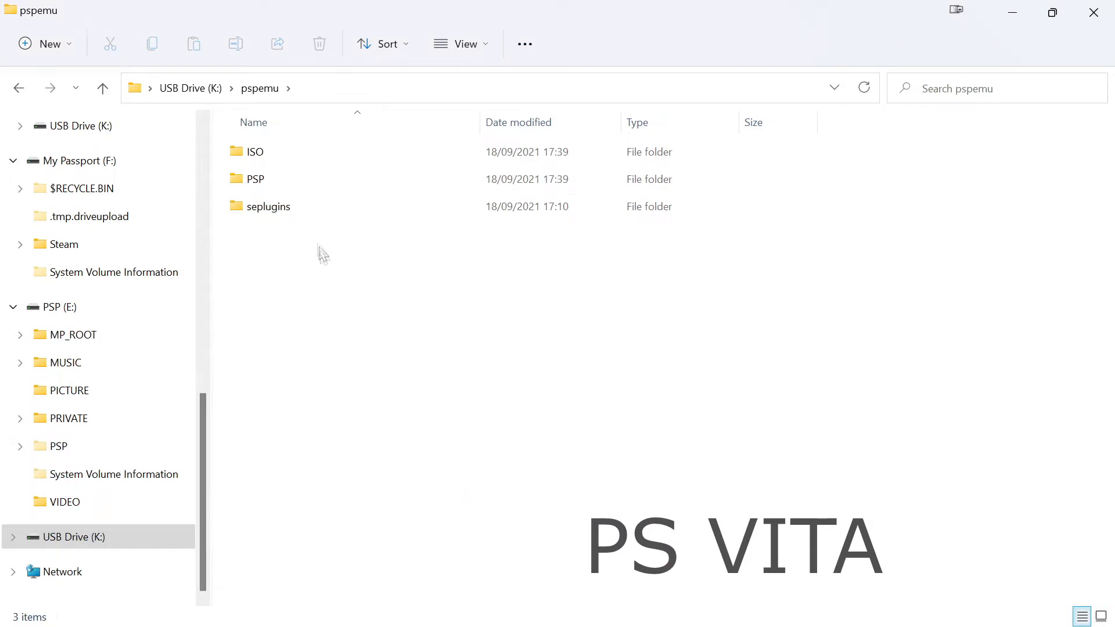
mouse_move(301, 185)
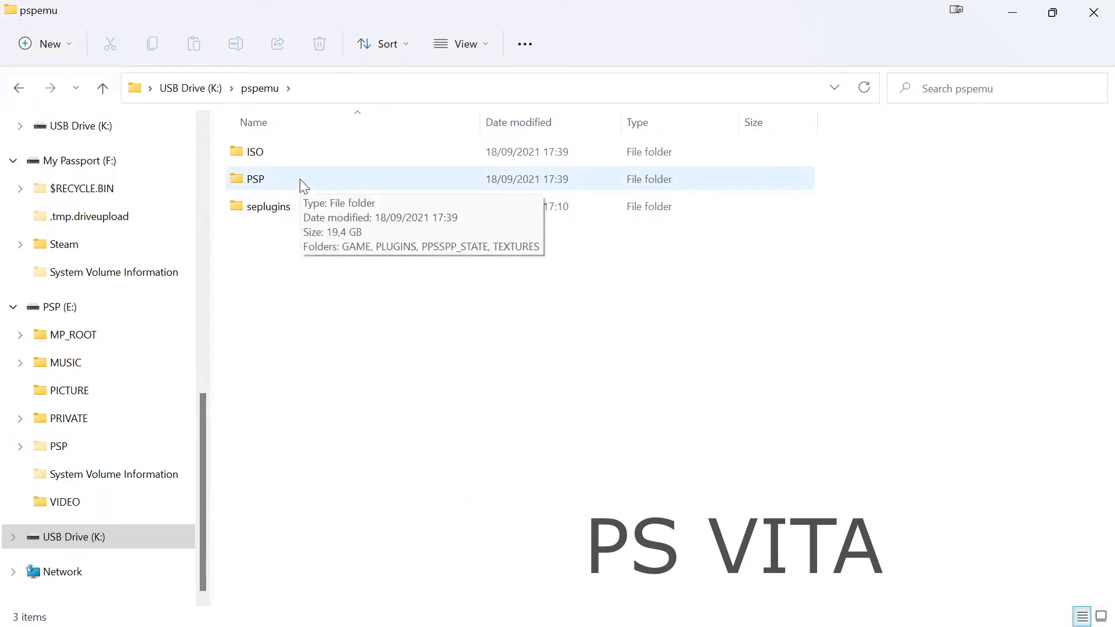
double_click(254, 179)
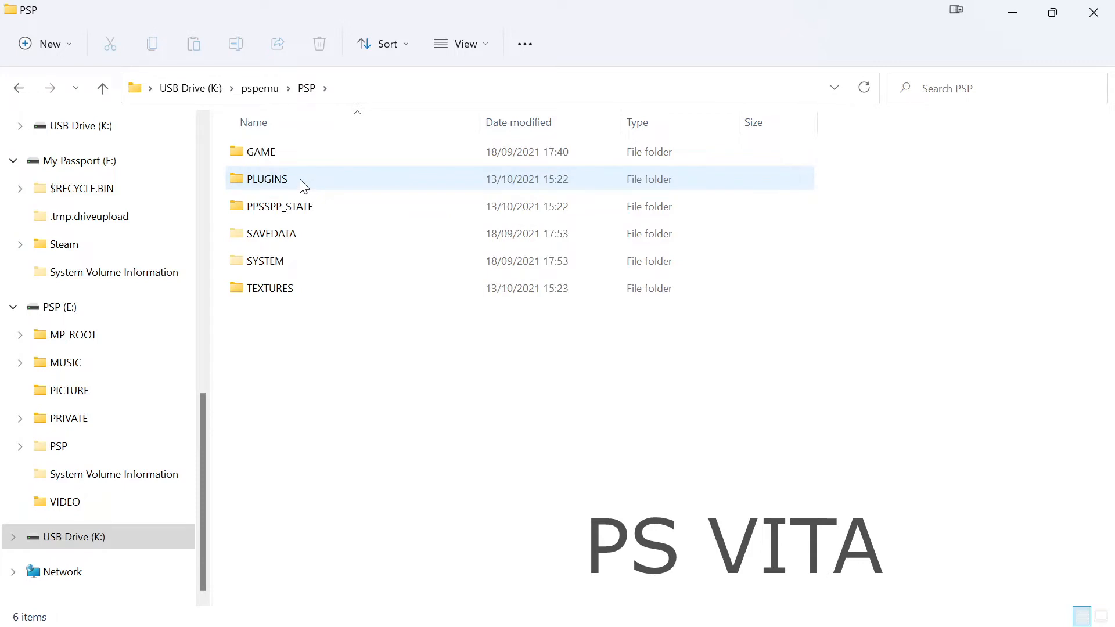
left_click(271, 234)
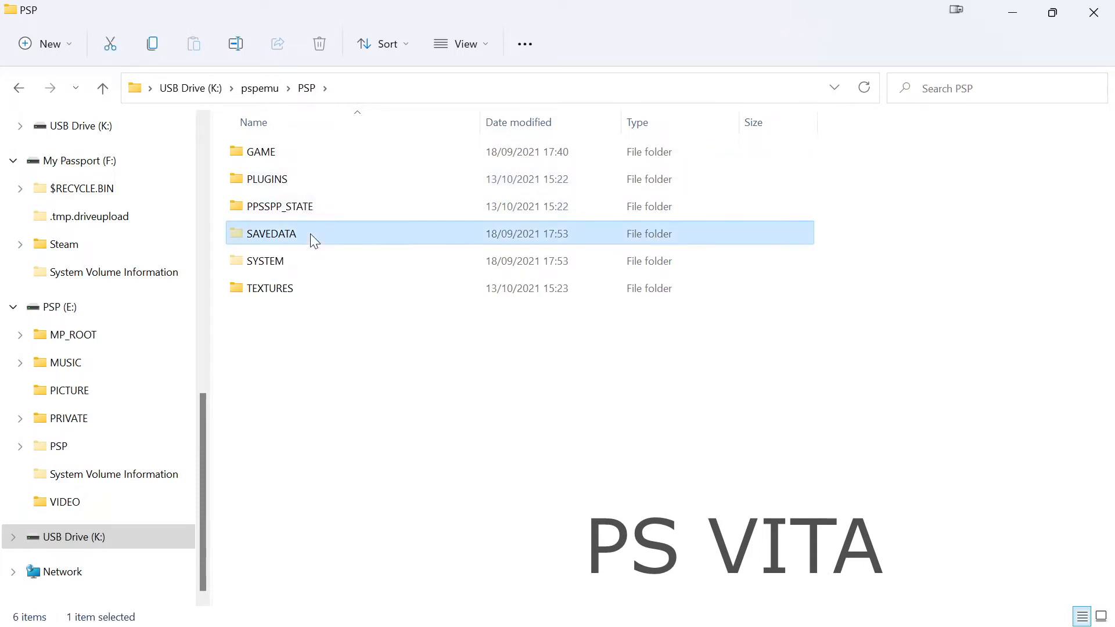
double_click(271, 233)
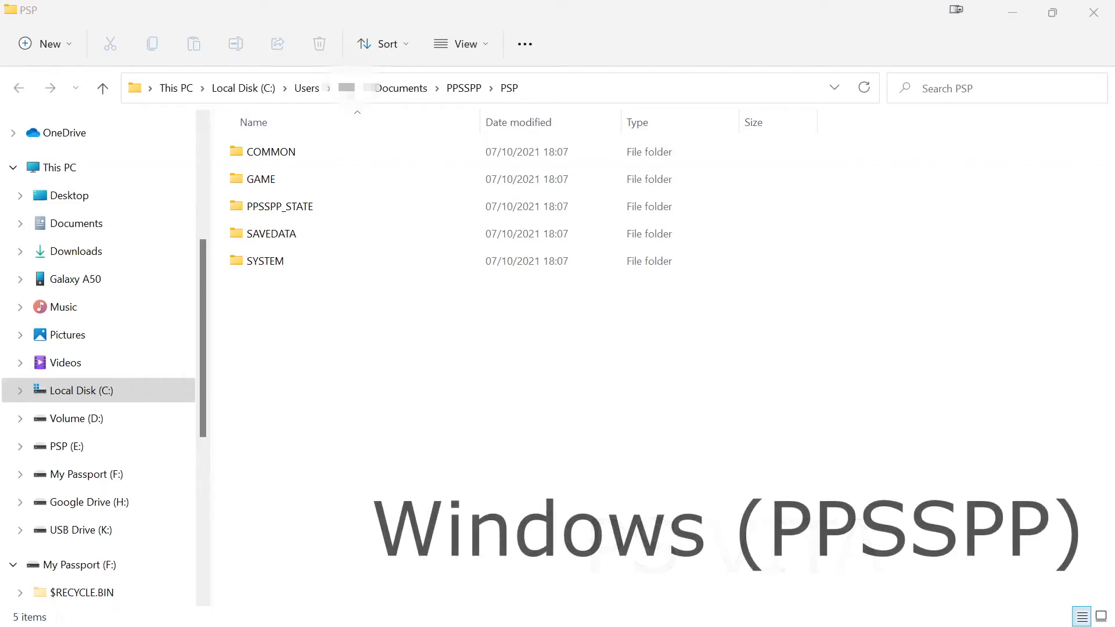
Select SAVEDATA in C:\Users\<user>\Documents\PPSSPP\PSP on Local Disk (C:).
left_click(265, 261)
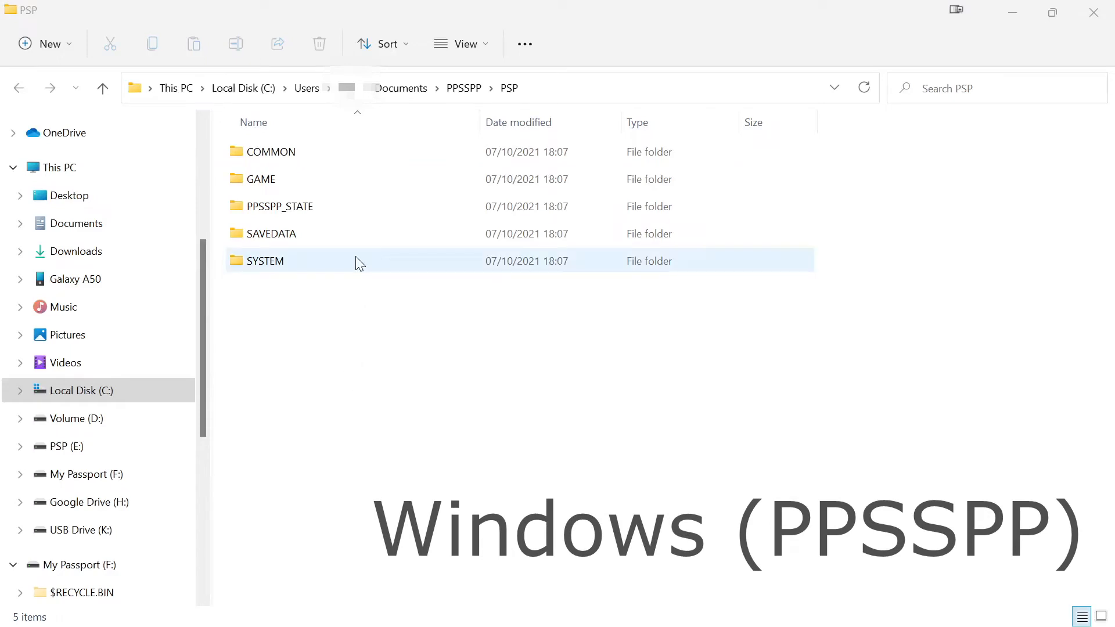
left_click(270, 233)
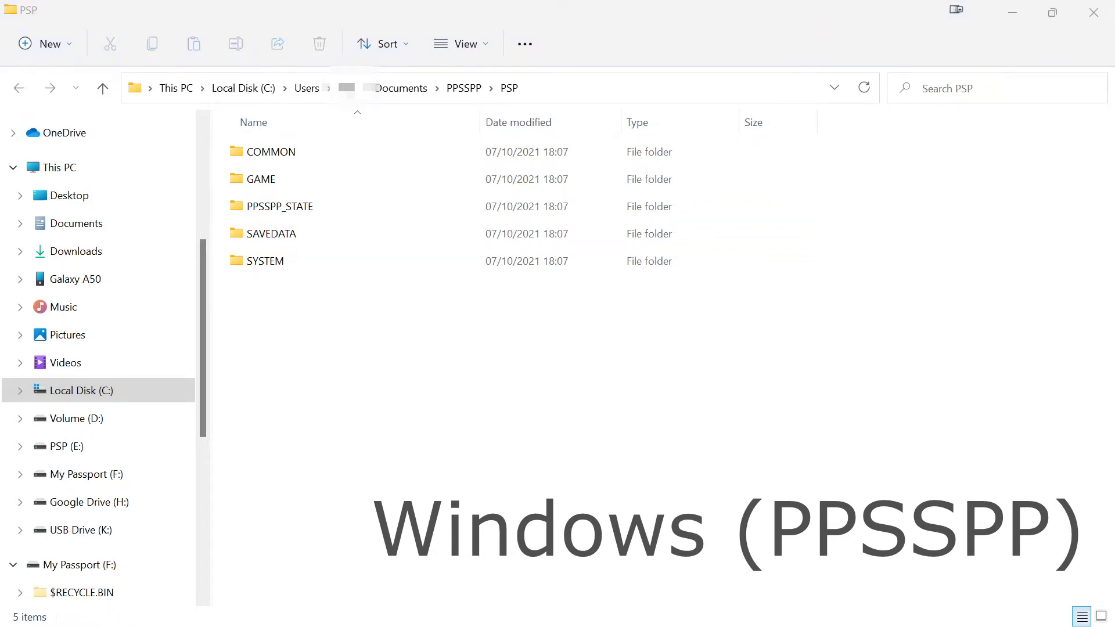
left_click(265, 261)
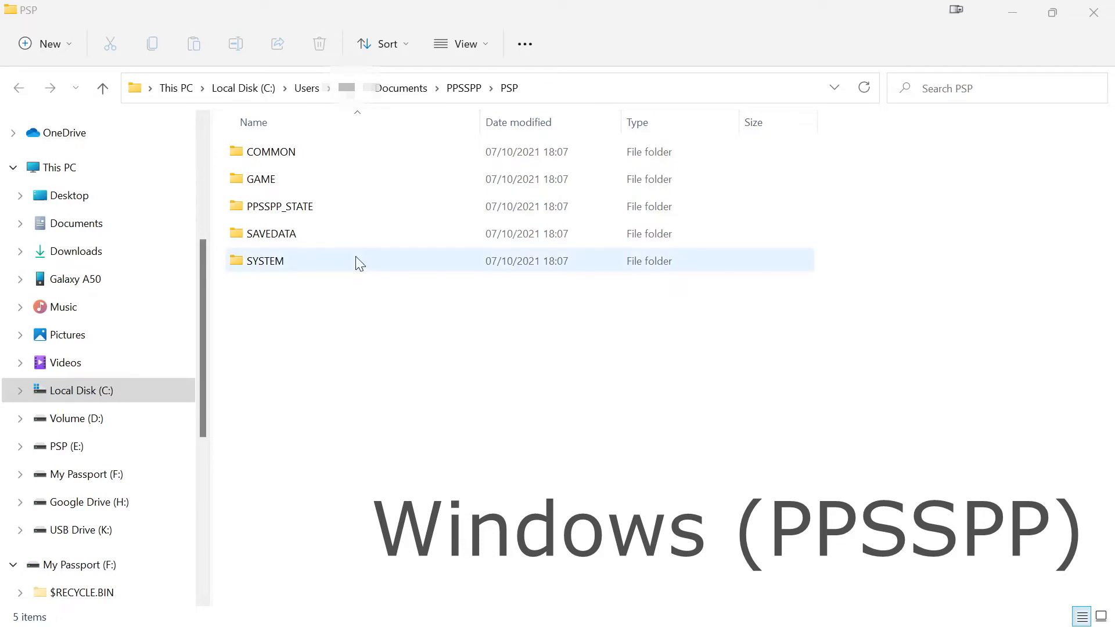
left_click(270, 233)
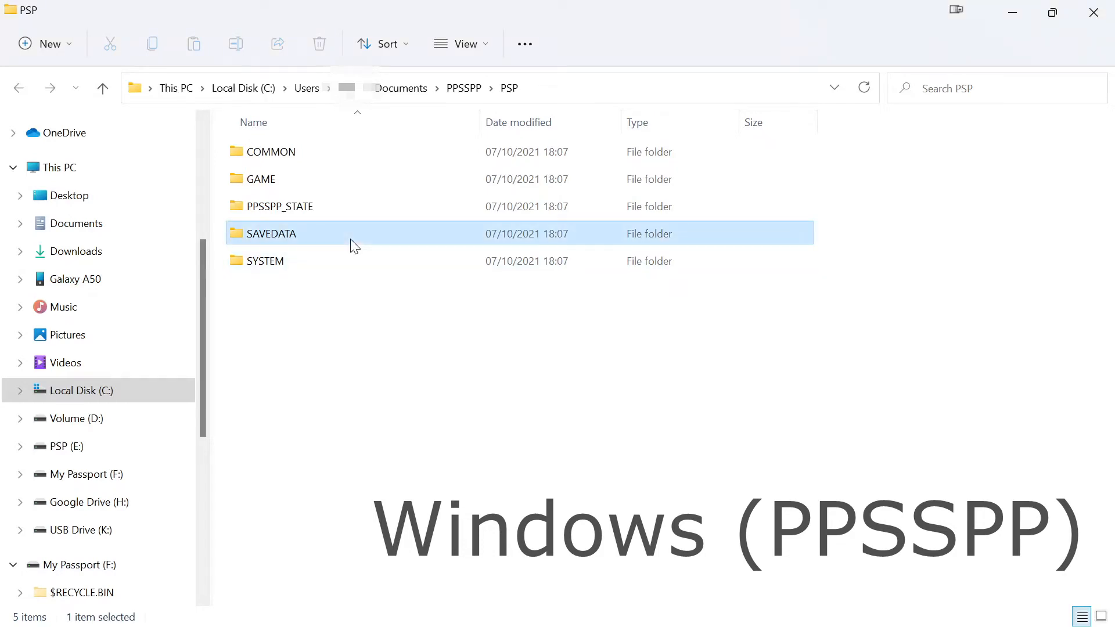
left_click(73, 278)
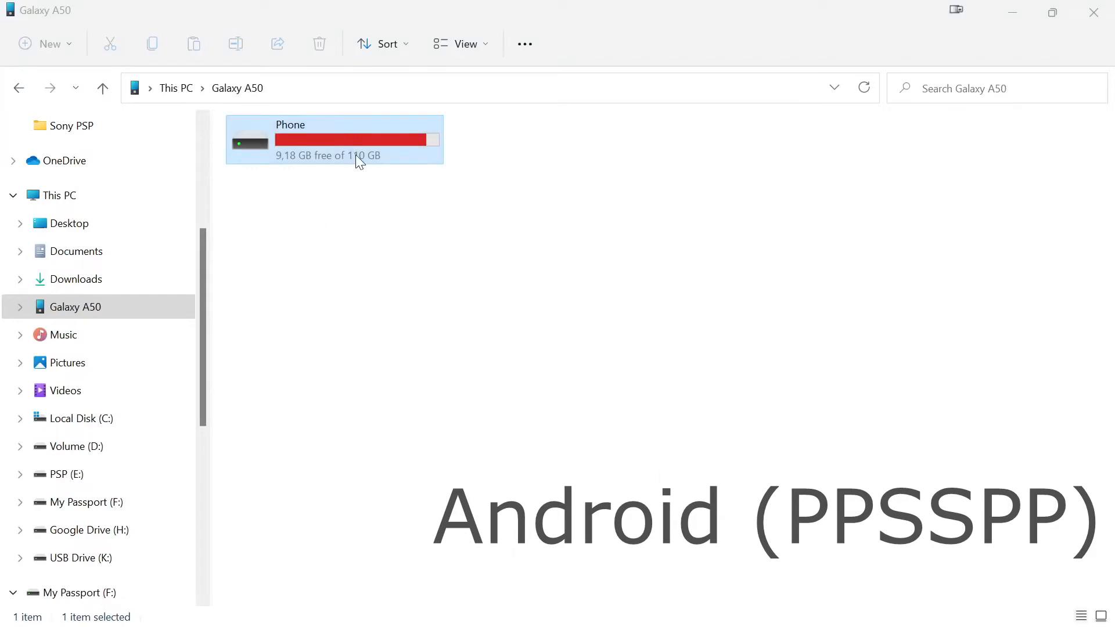
Open the Galaxy A50's Phone storage and enter its PSP folder.
double_click(335, 139)
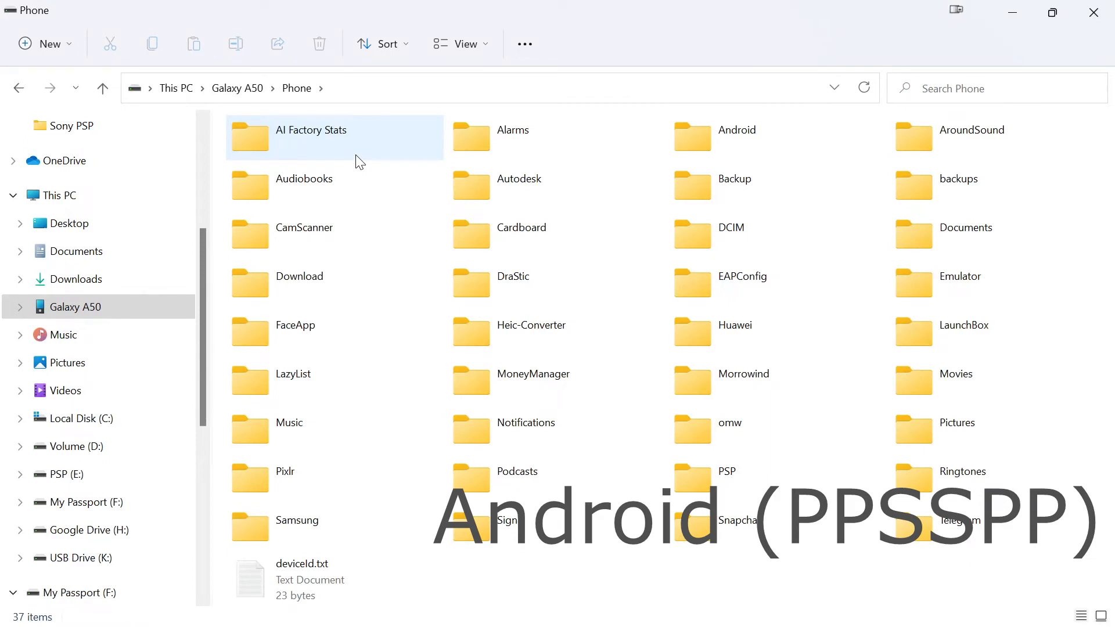
left_click(726, 472)
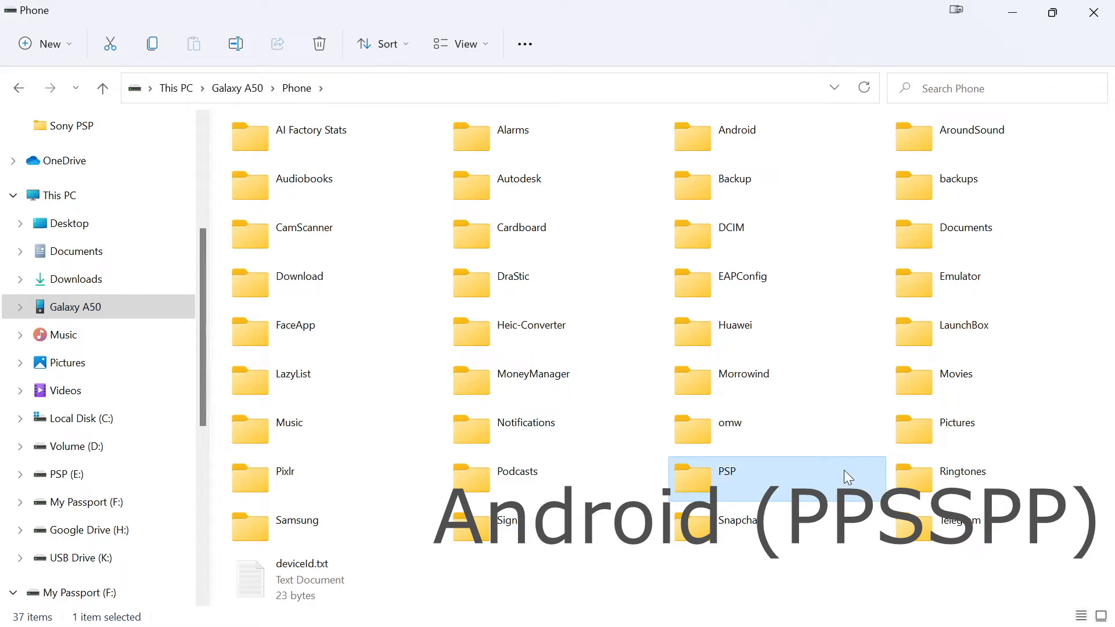
mouse_move(827, 469)
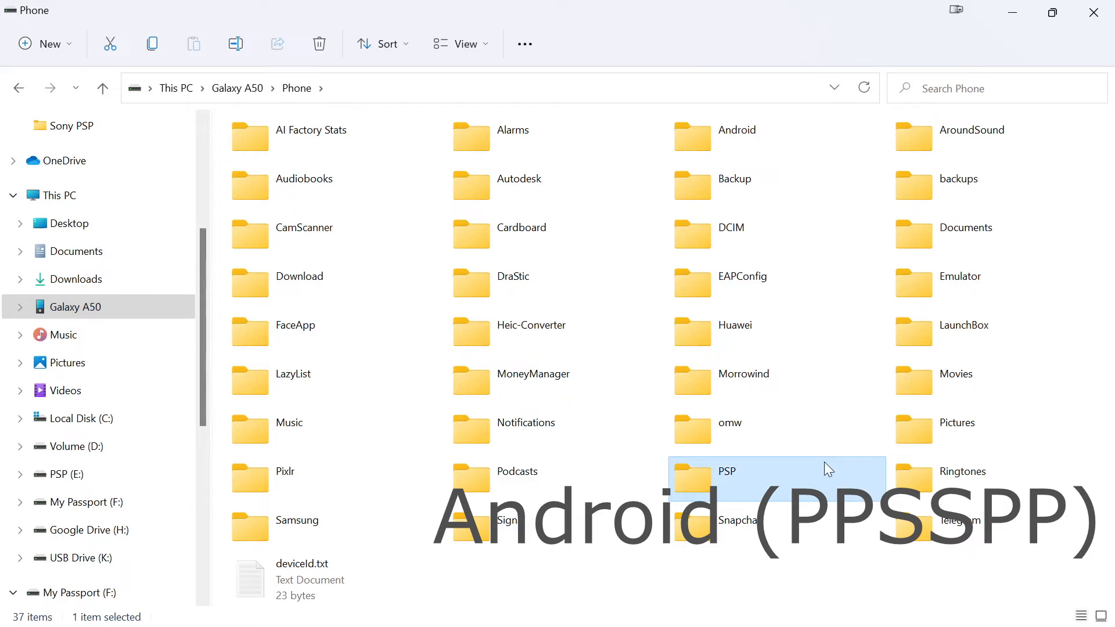
double_click(725, 471)
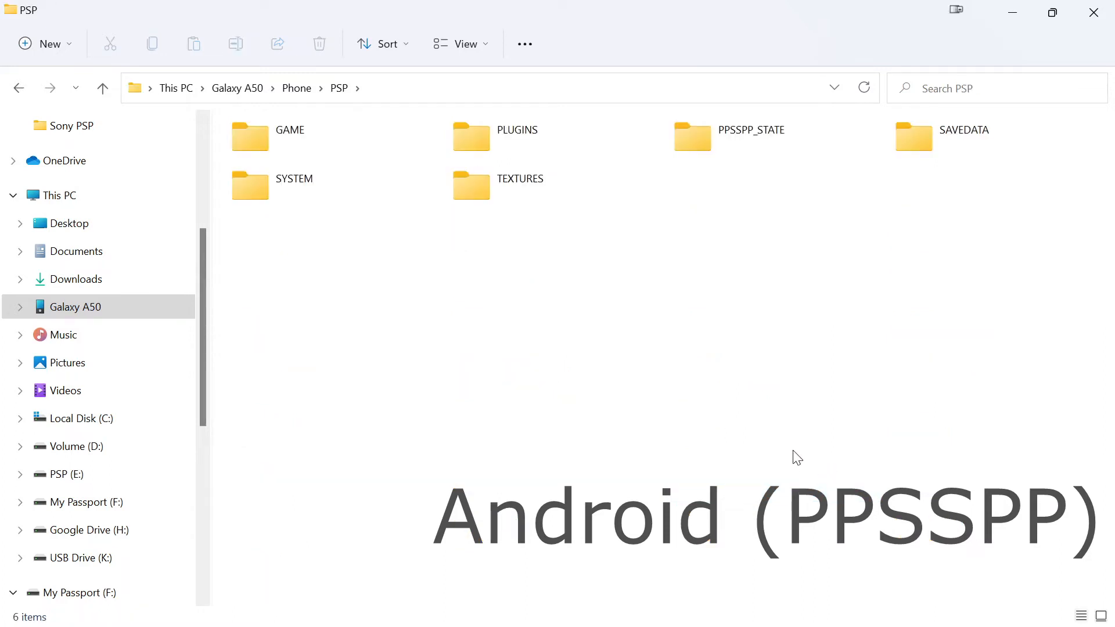
mouse_move(938, 154)
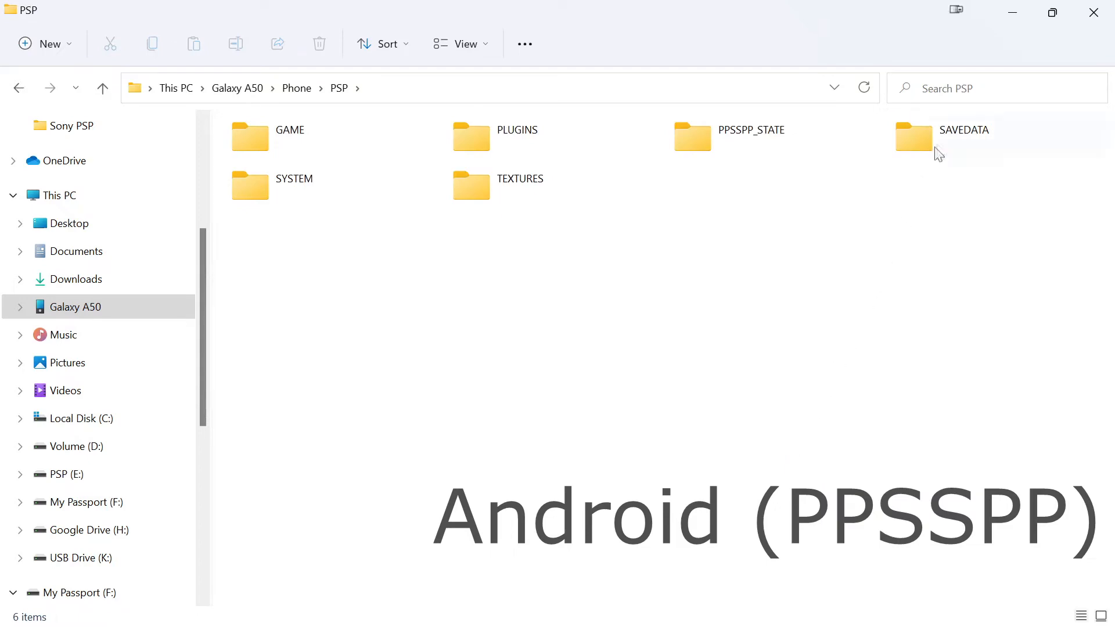